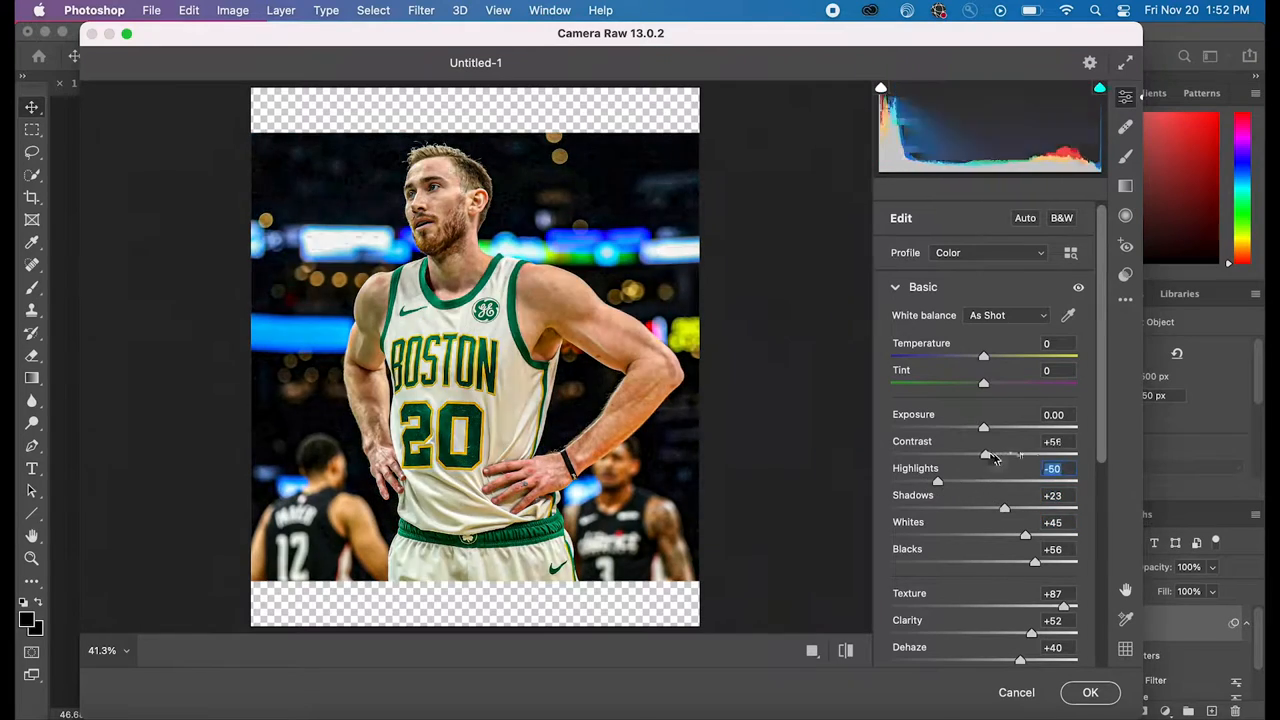
- Scroll over the Camera Raw–enhanced player with the Pacers jersey layer placed on him
scroll(down, 3)
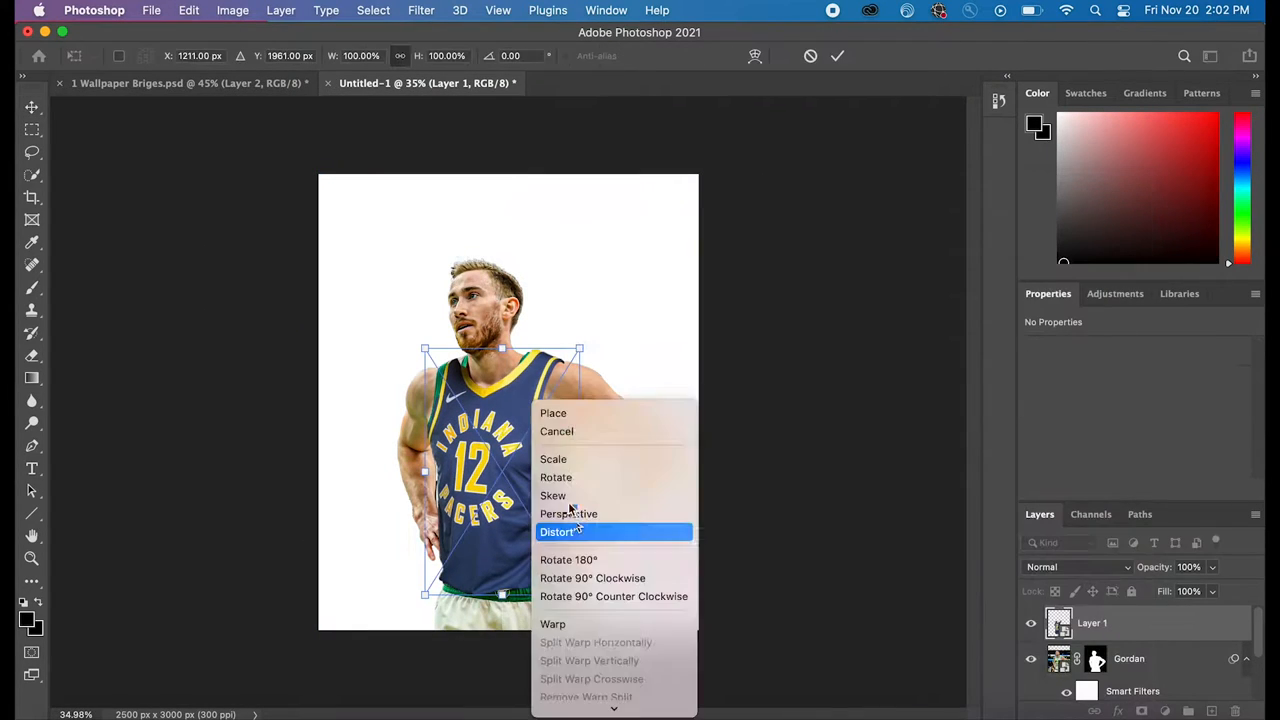
- Warp the Pacers jersey, pulling its shoulder onto the player's shoulder
click(553, 623)
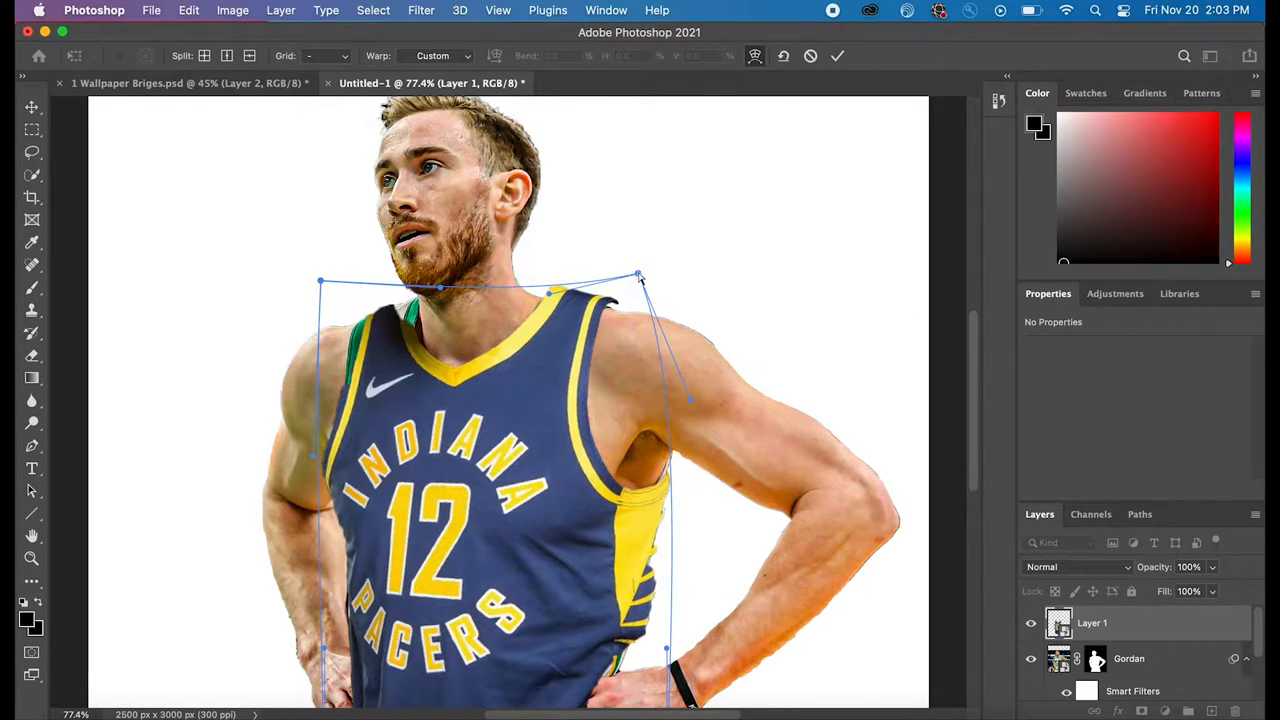
drag(640, 275, 630, 285)
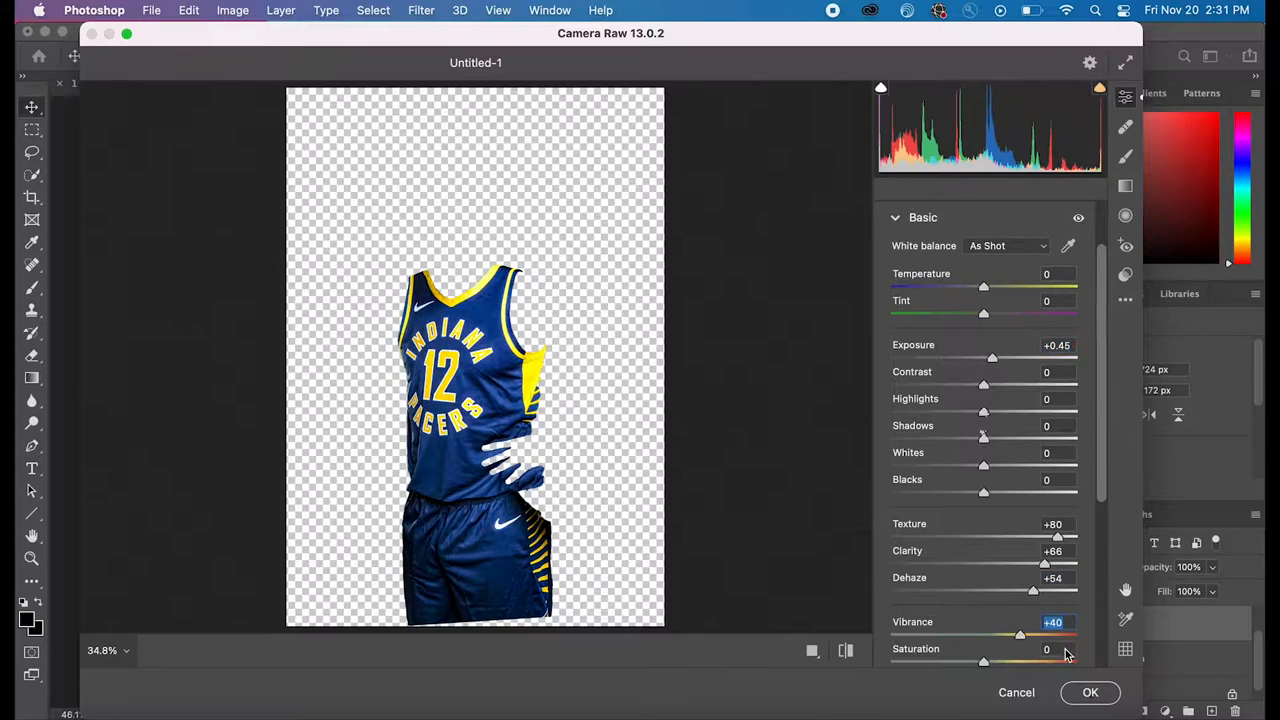
- Apply Exposure +0.45, Texture +80, Clarity +66, Dehaze +54, Vibrance +40, then select Layer 1
click(1090, 692)
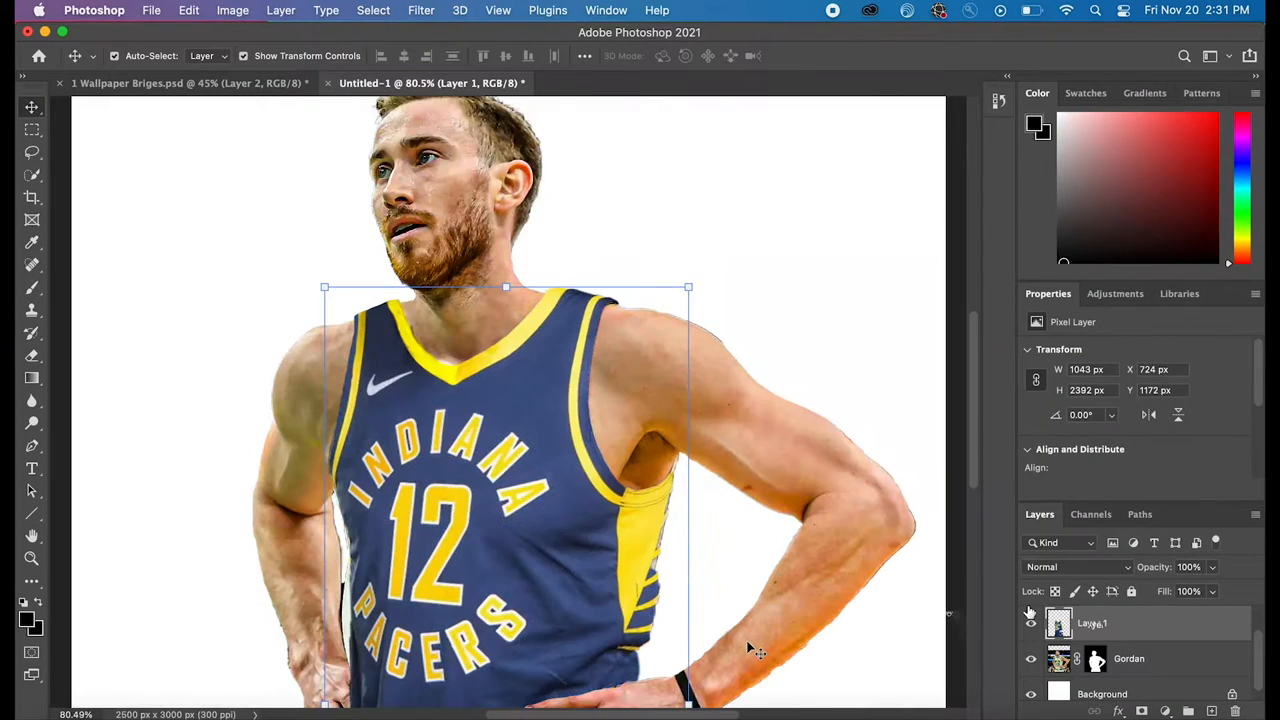
click(420, 10)
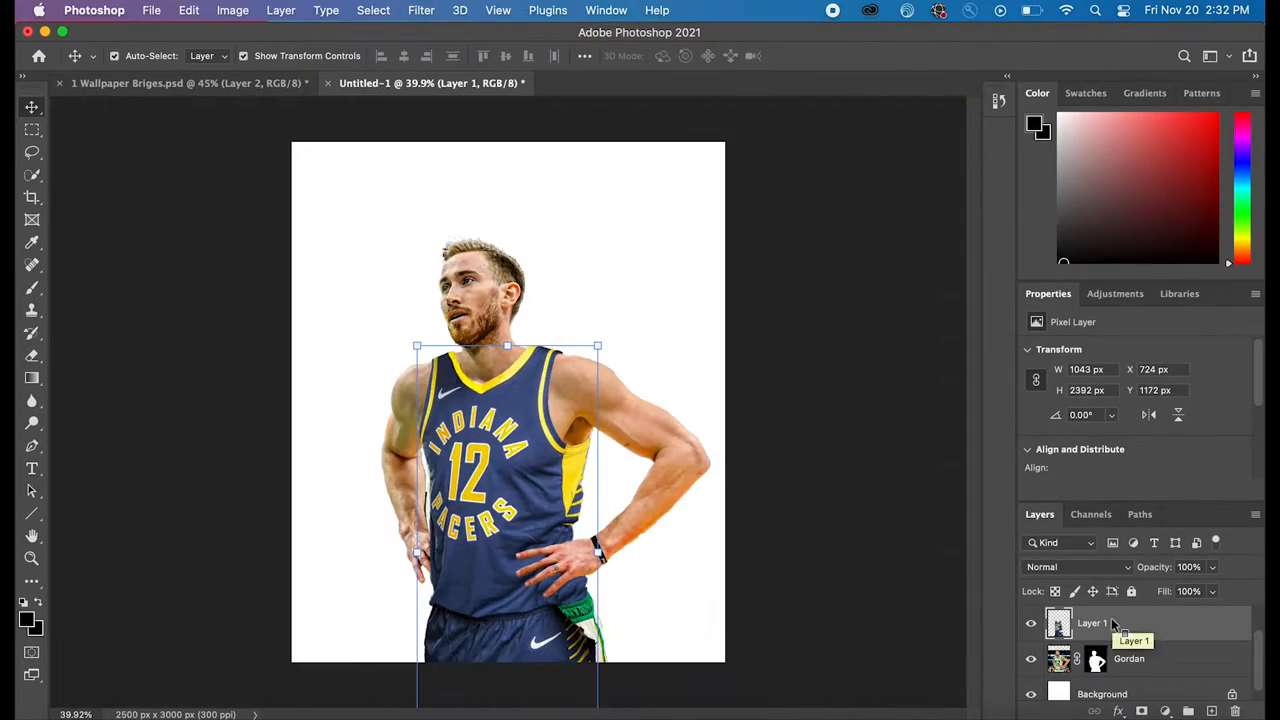
click(1075, 567)
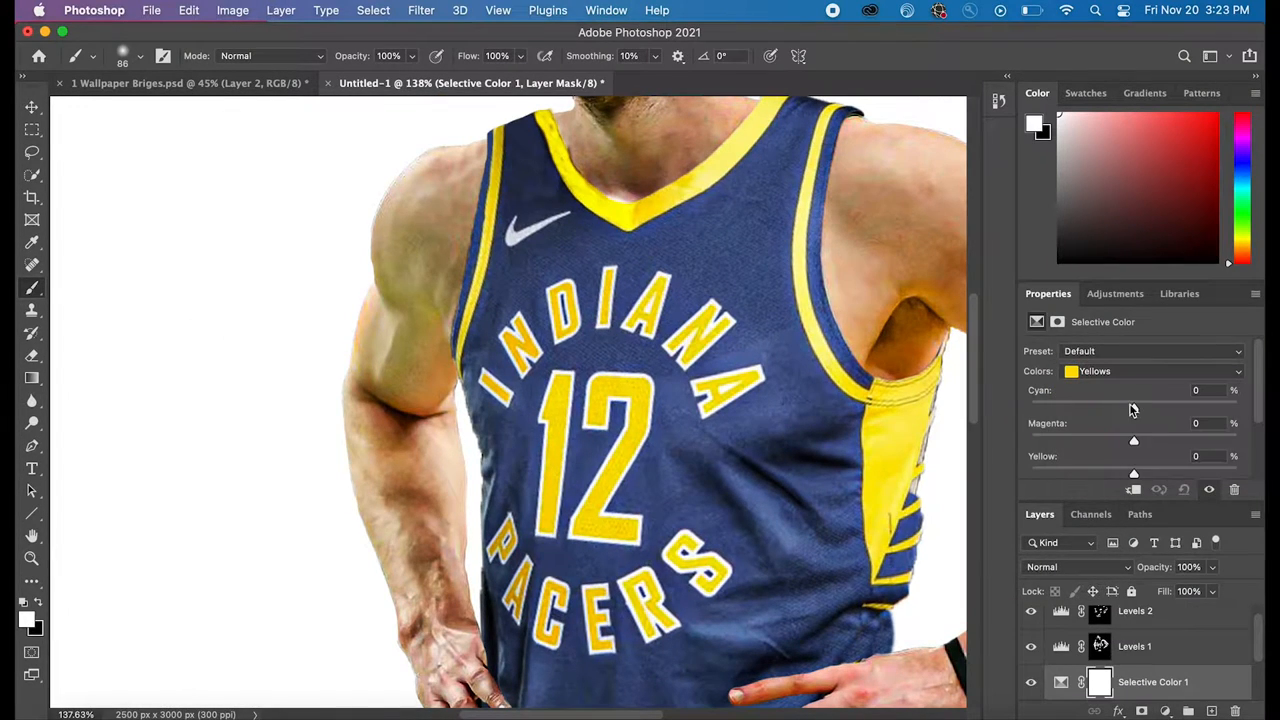
- Adjust the Selective Color tint of the jersey's yellows
drag(1134, 472, 1047, 472)
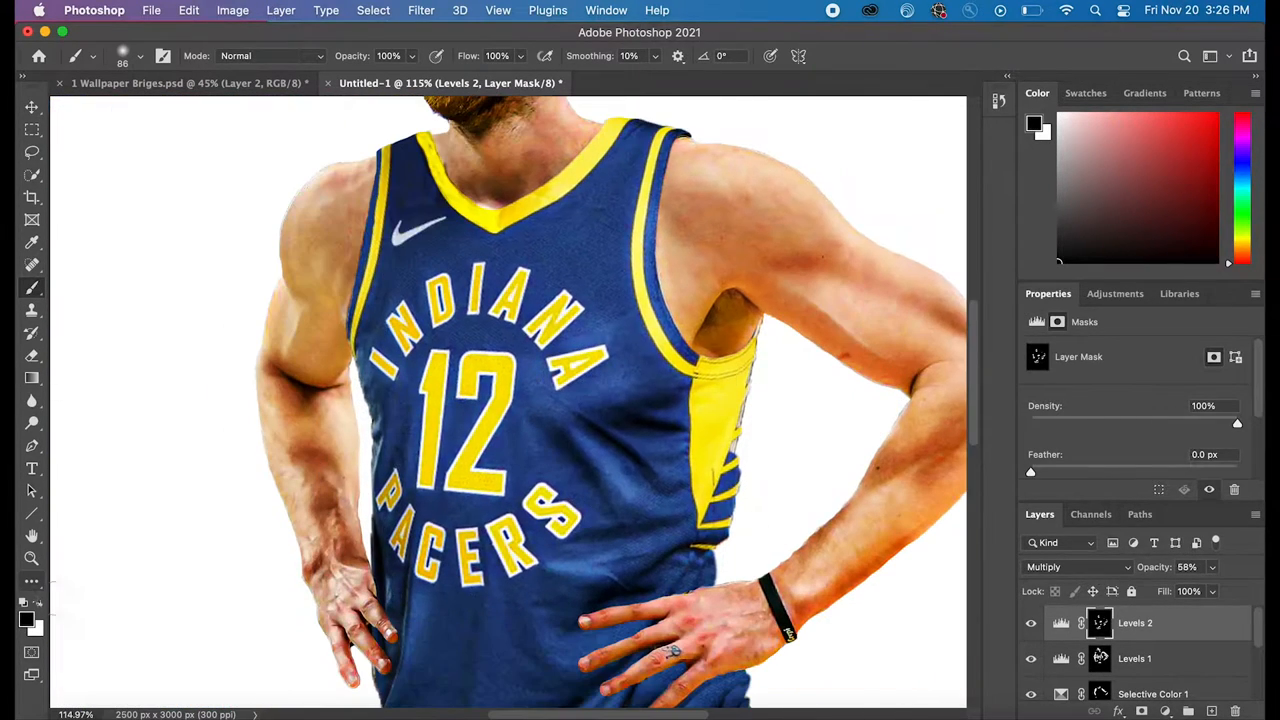
scroll(down, 3)
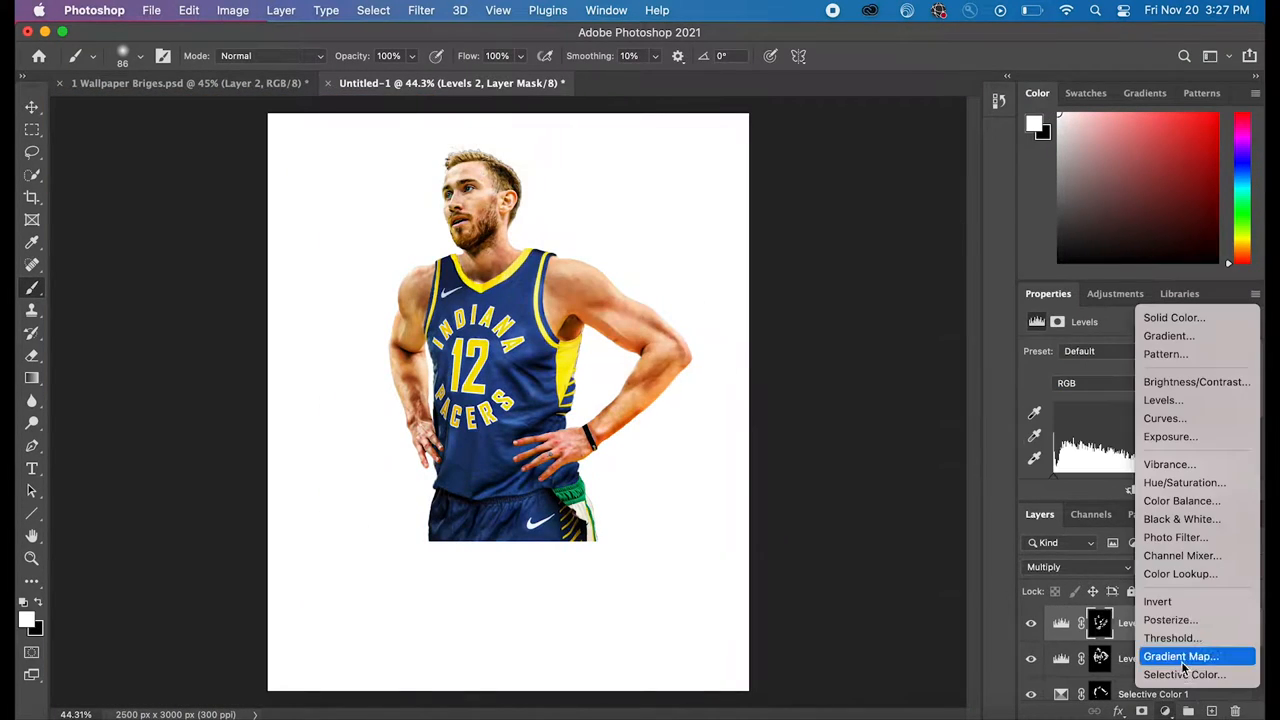
mouse_move(1204, 588)
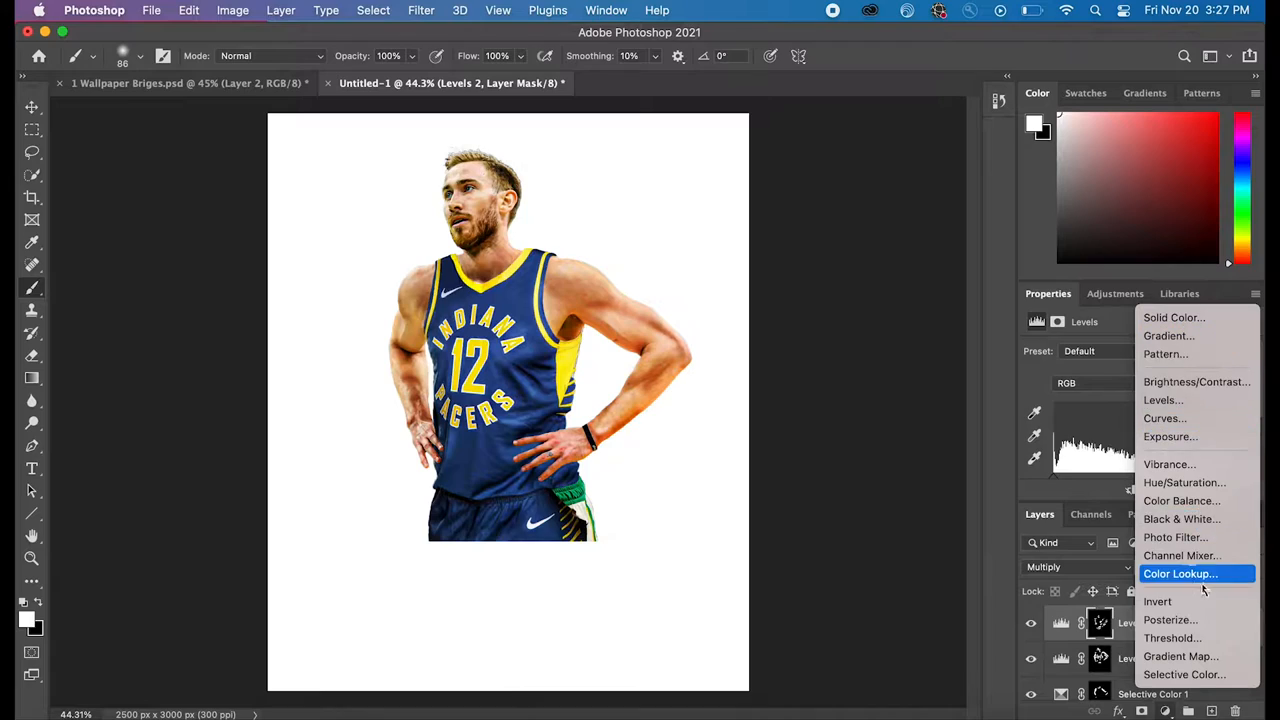
- Add a Color Lookup adjustment layer using Soft_Warming.look
click(1180, 573)
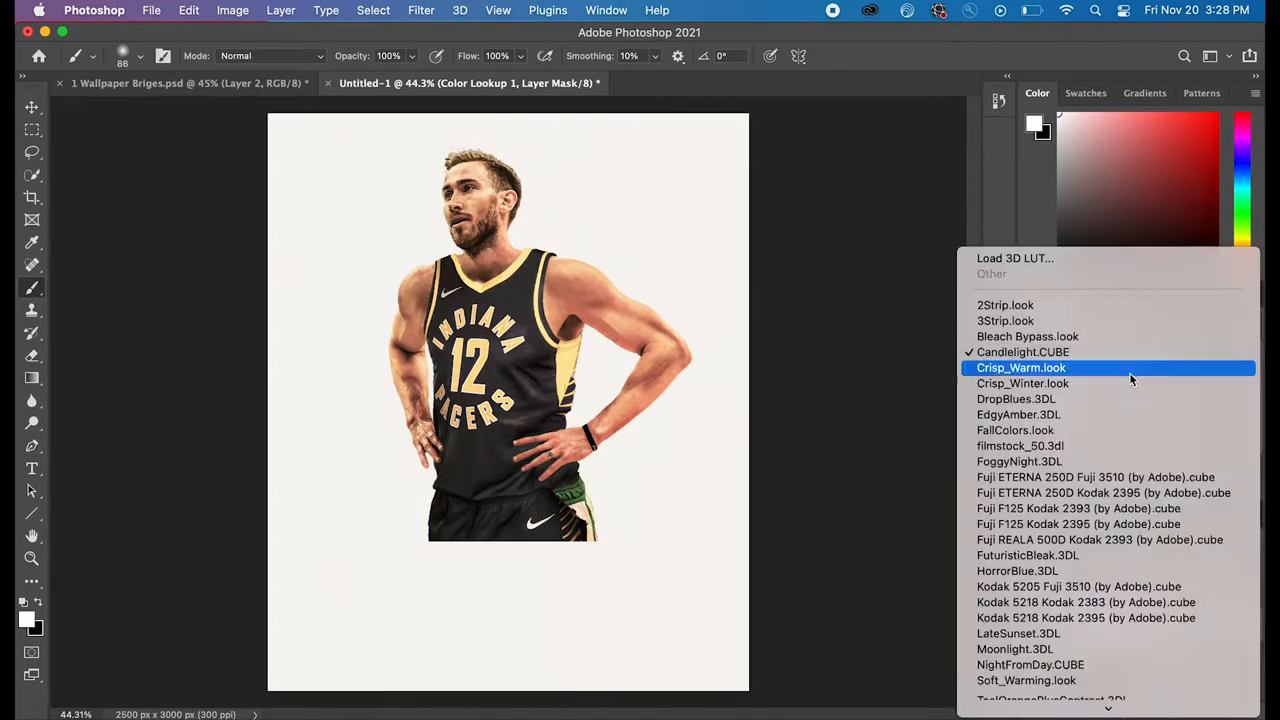
click(1095, 477)
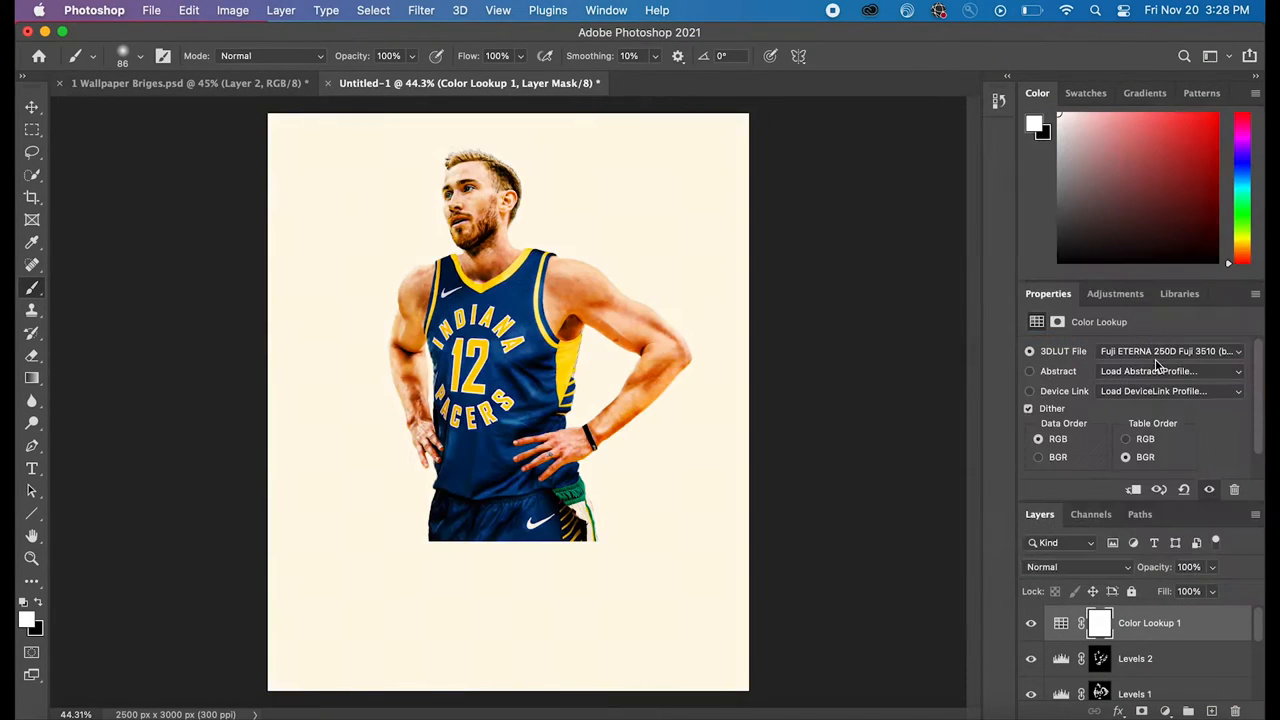
click(1170, 351)
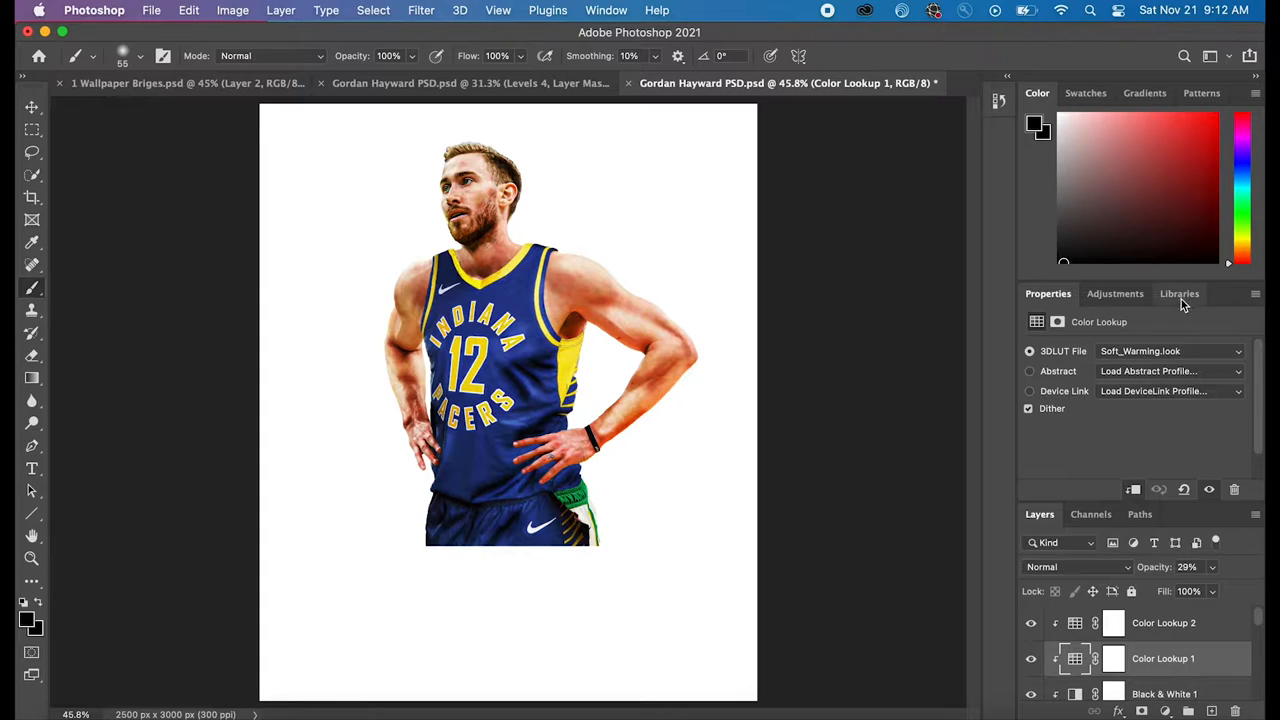
click(1167, 351)
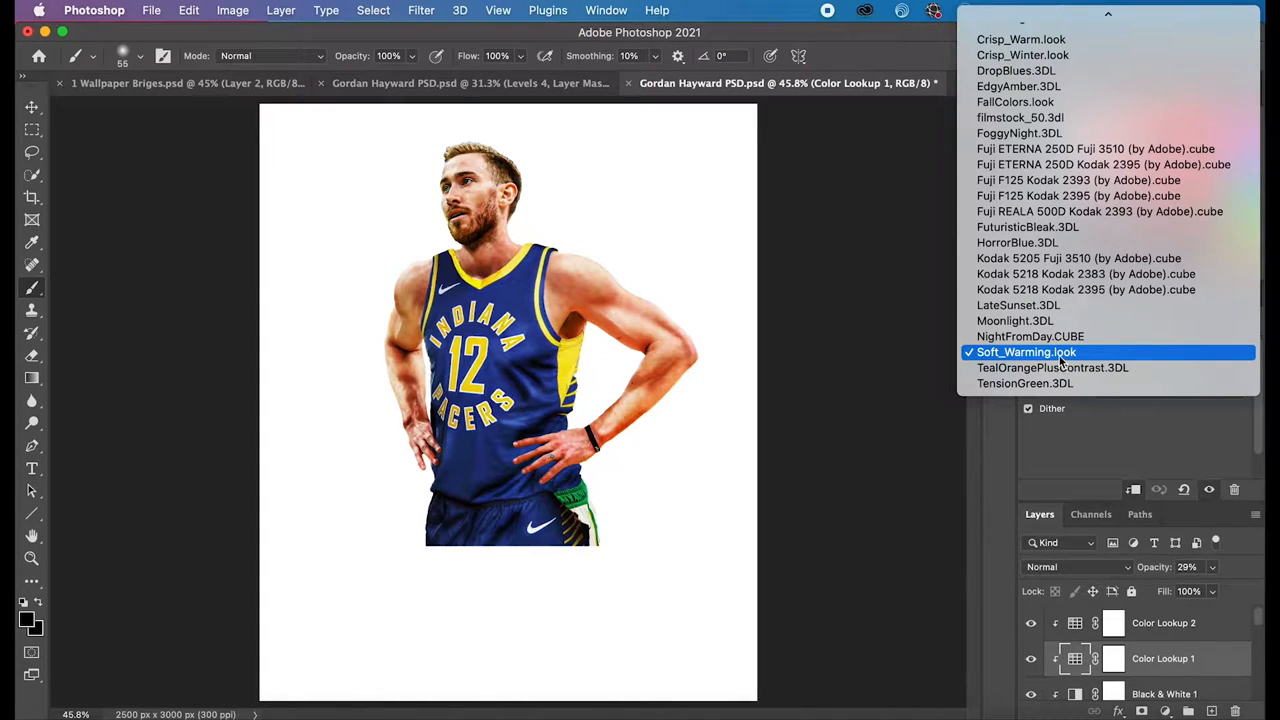
click(1026, 351)
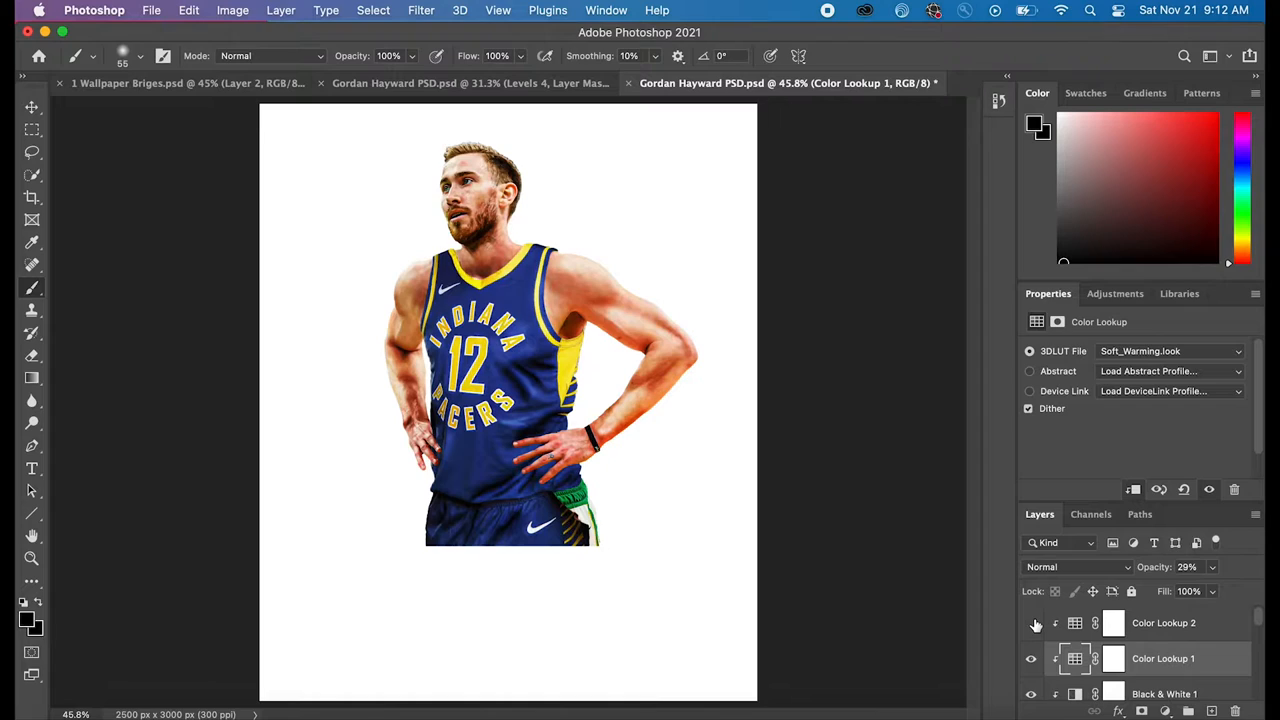
- Set the second Color Lookup layer to 3Strip.look and add another Color Lookup
click(1031, 622)
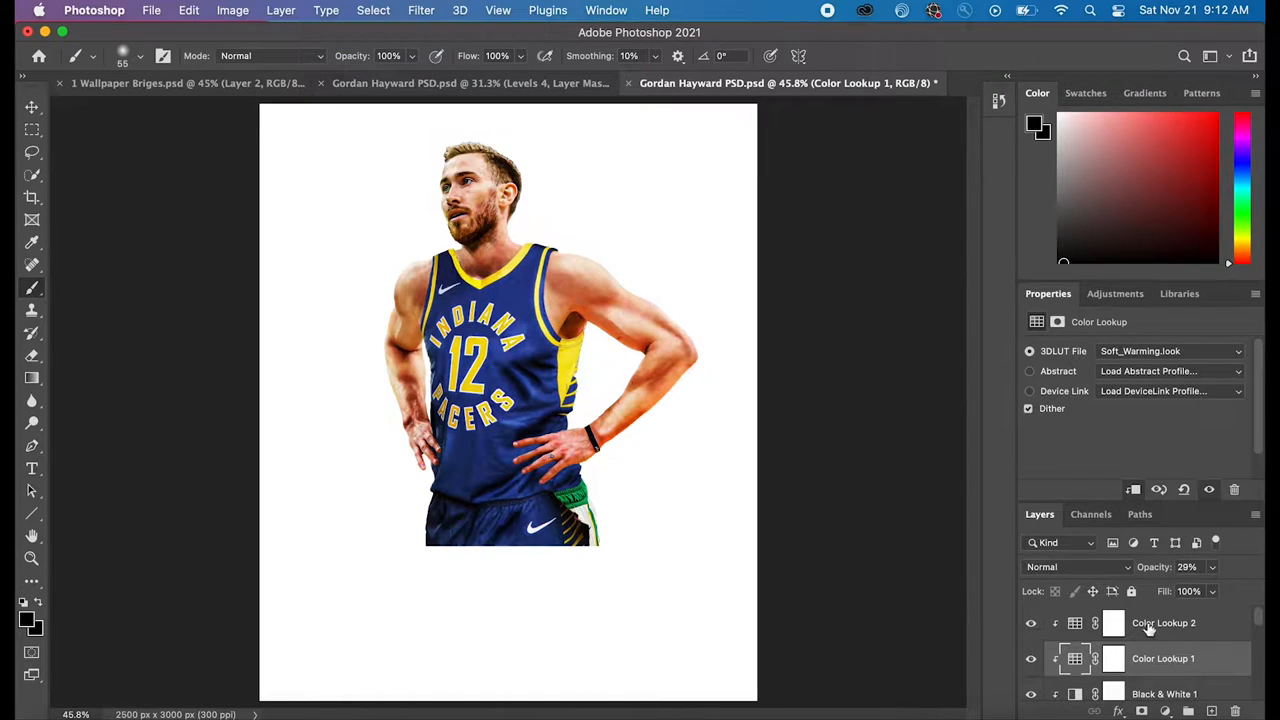
click(1168, 351)
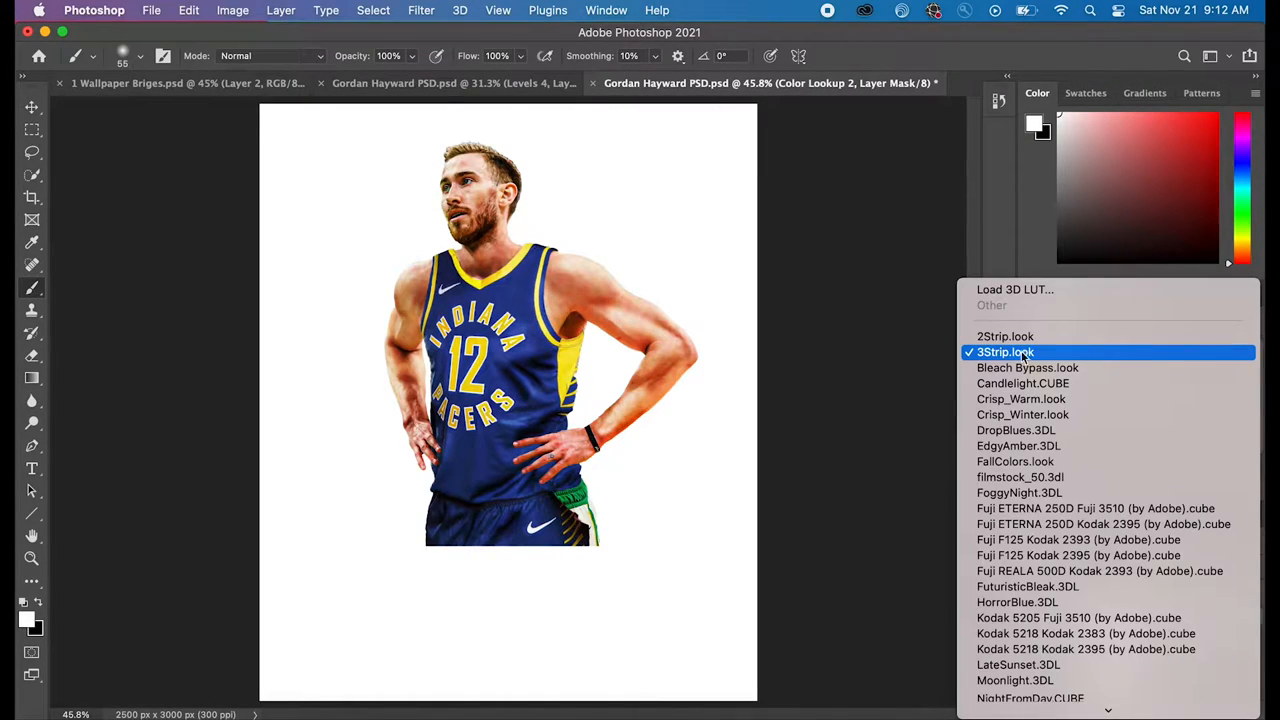
click(1005, 351)
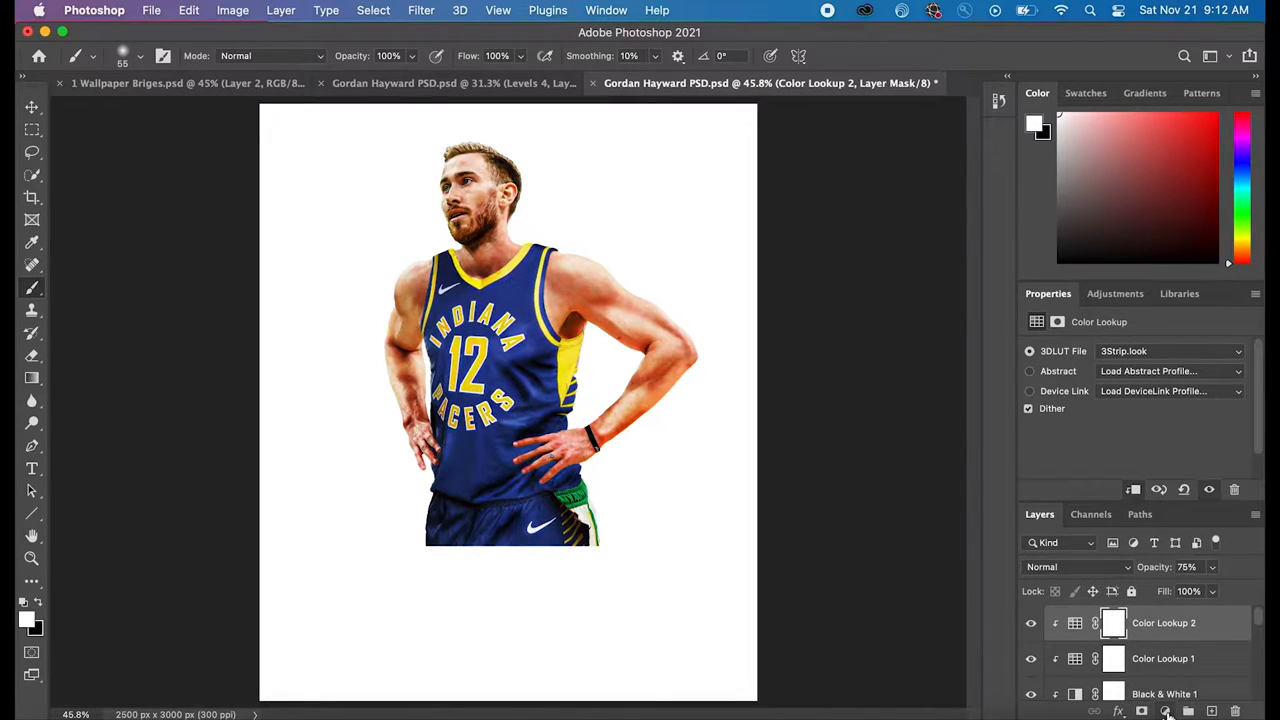
click(1165, 710)
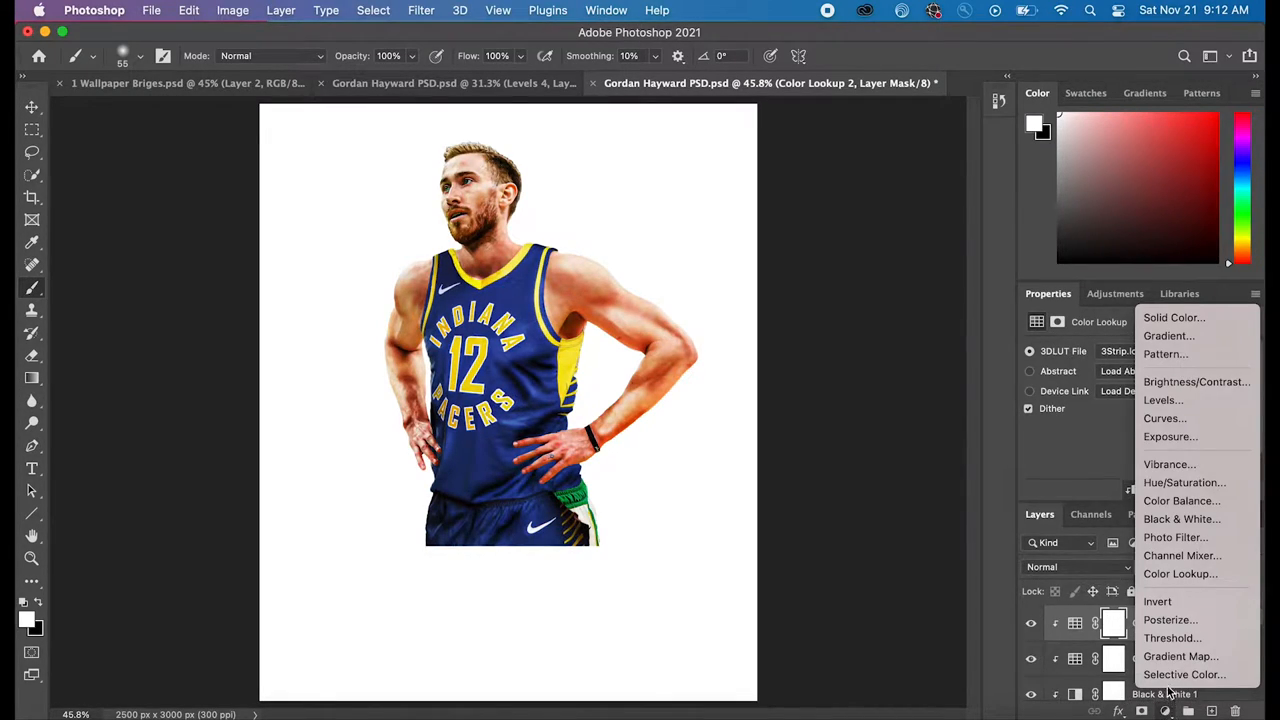
mouse_move(1180, 573)
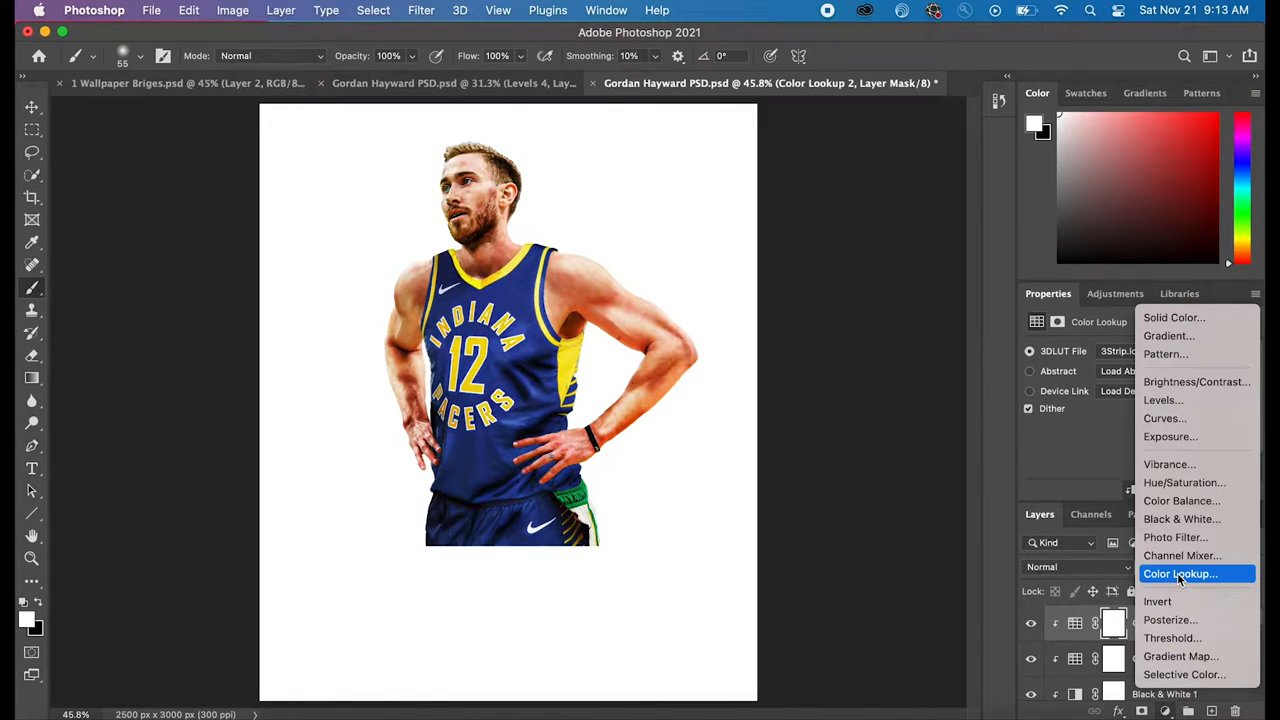
click(1180, 573)
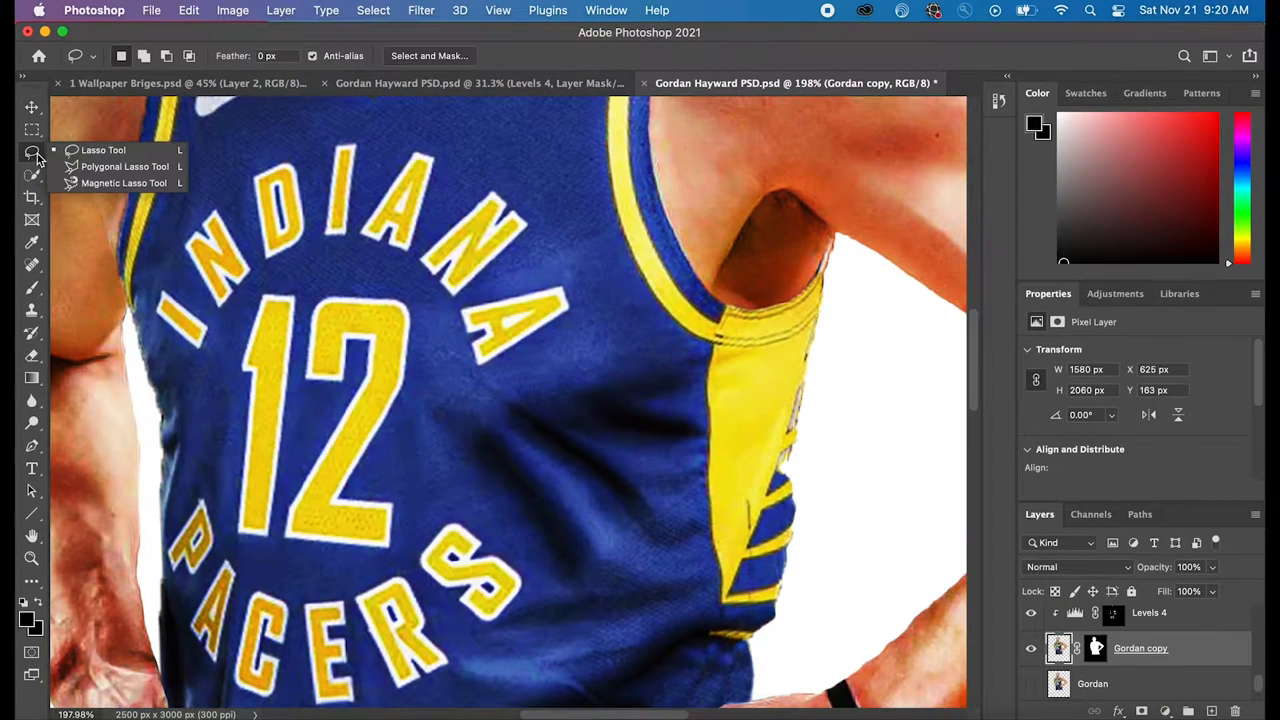
- Switch to the Lasso Tool for selecting the jersey's 12 digits
click(103, 149)
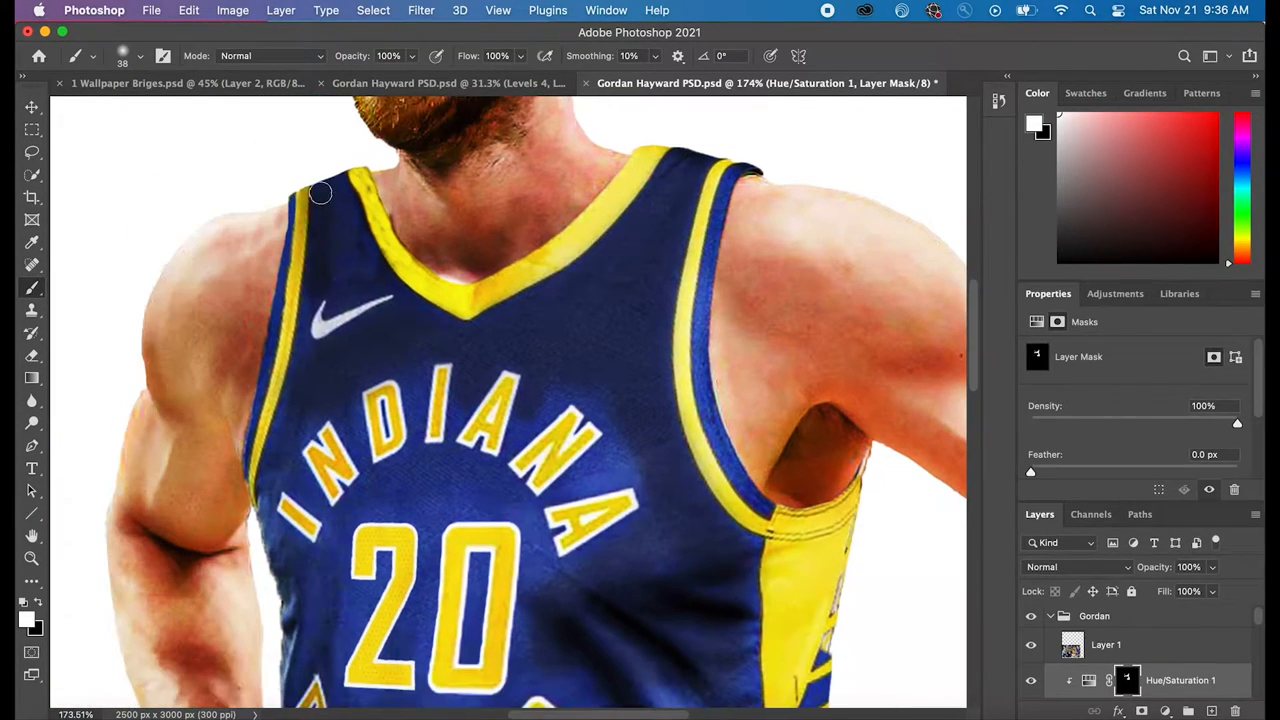
- Paint the Hue/Saturation mask over the shoulder strap and the jersey beside the 20
drag(320, 192, 610, 420)
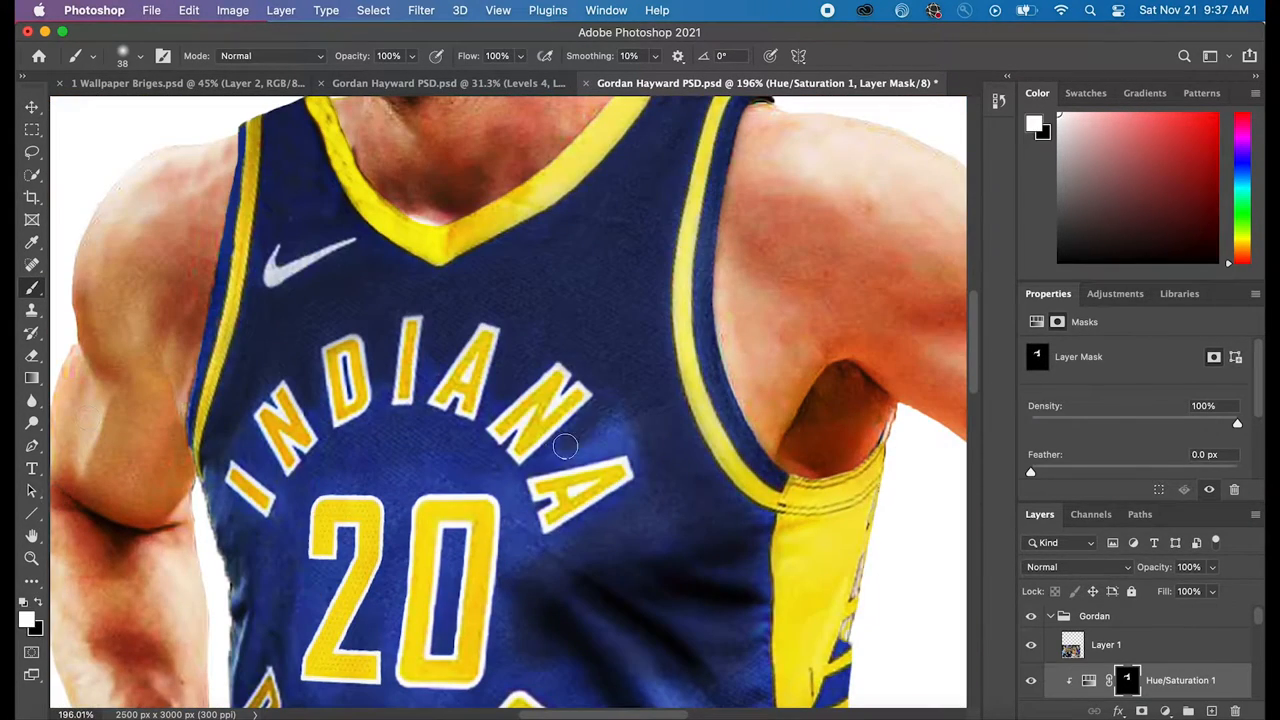
scroll(down, 3)
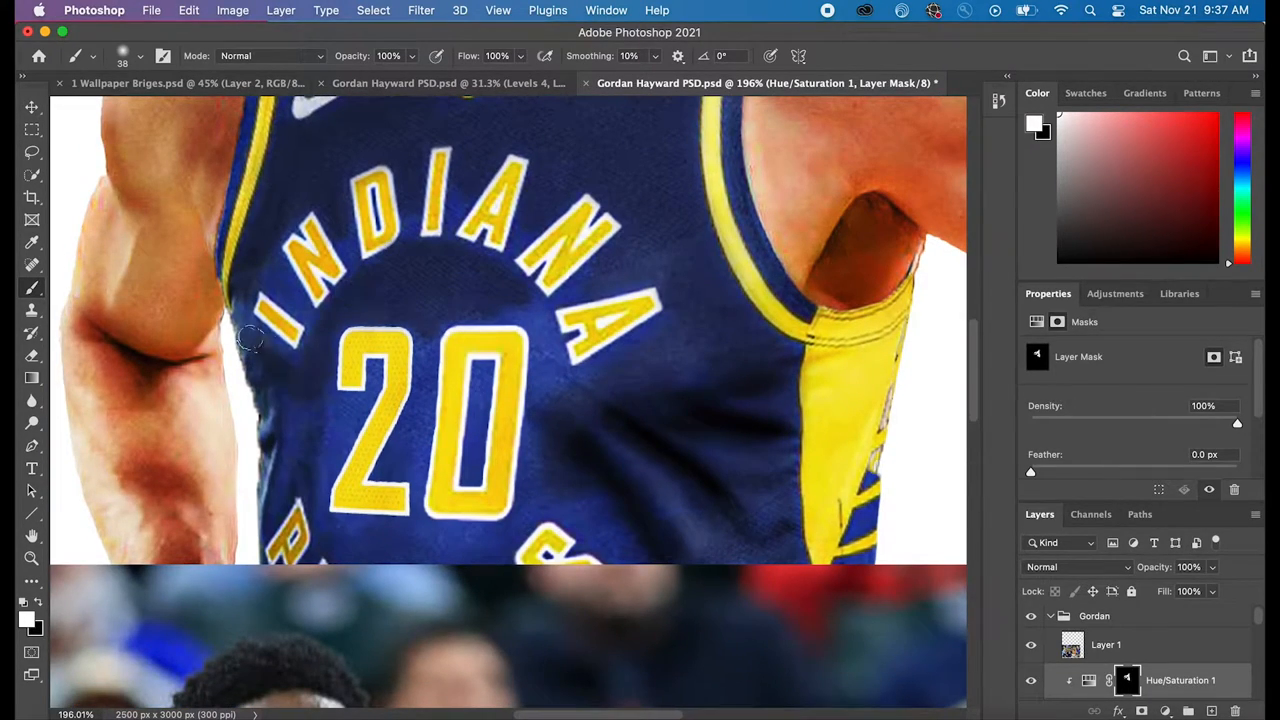
scroll(up, 3)
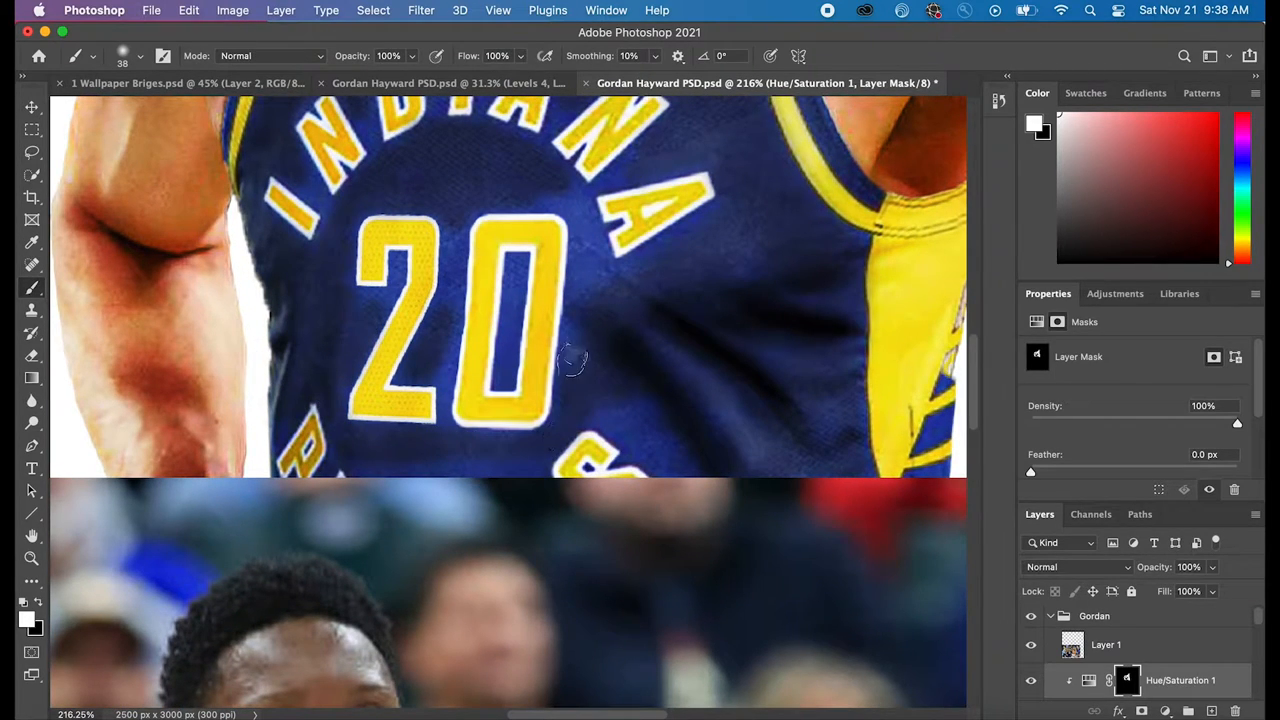
click(122, 55)
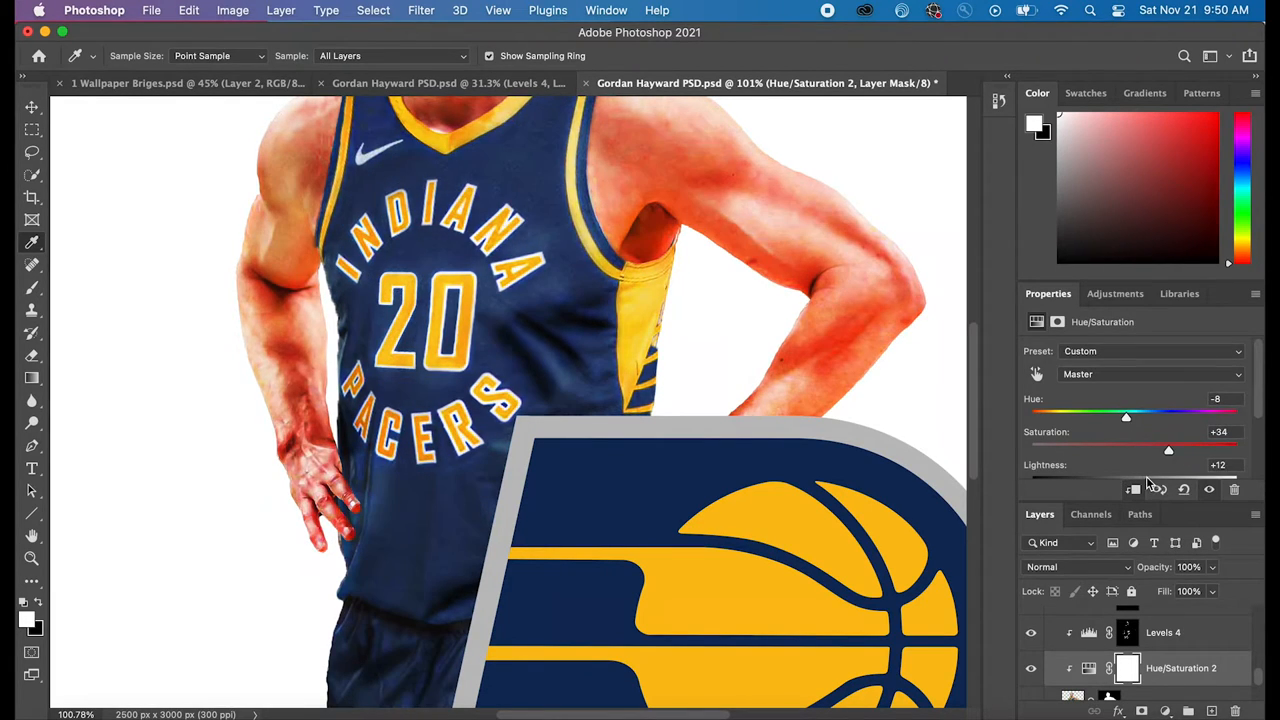
- Drag Hue/Saturation 2 to Hue −12, Saturation +6, Lightness −2 and invert its mask
drag(1168, 447, 1125, 447)
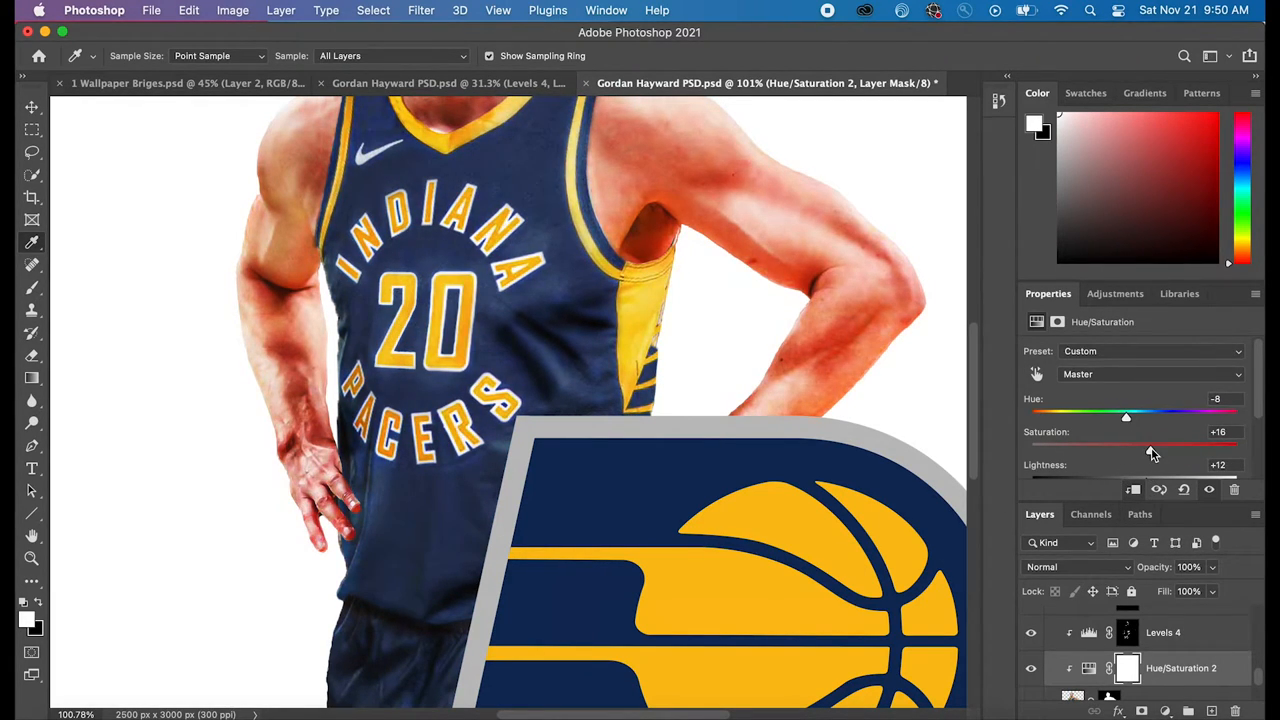
click(31, 287)
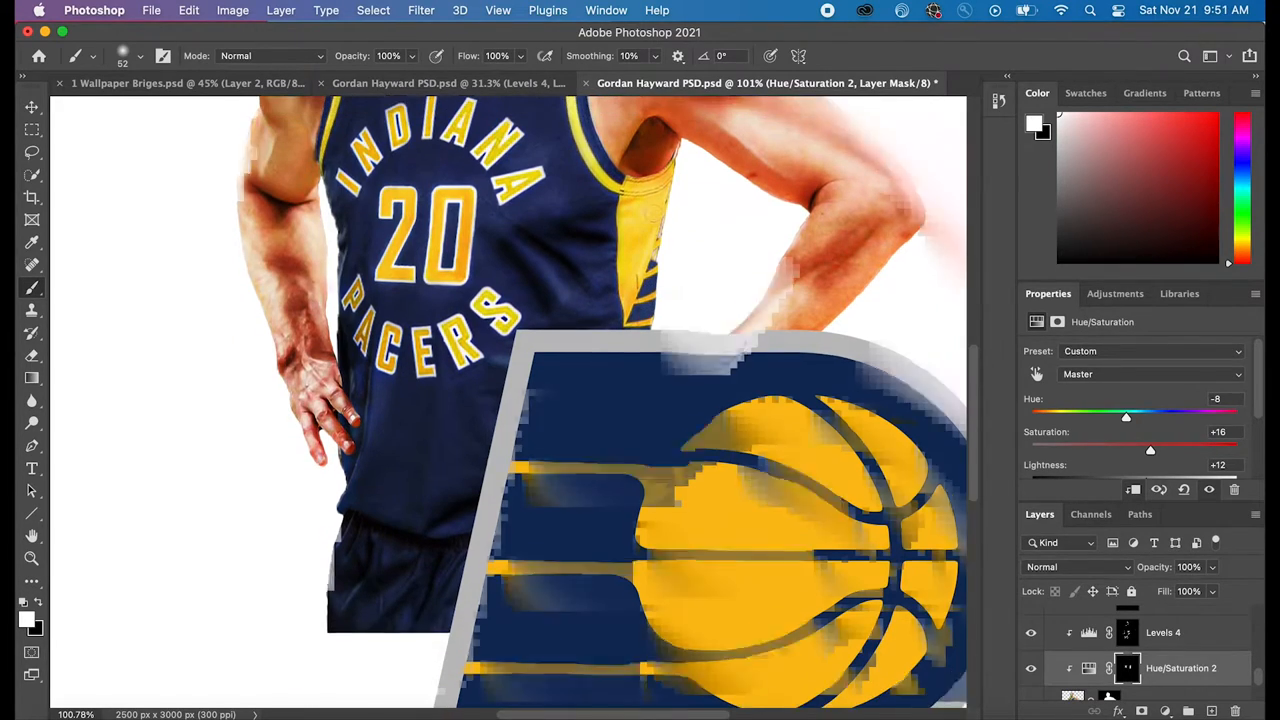
drag(1150, 448, 1125, 448)
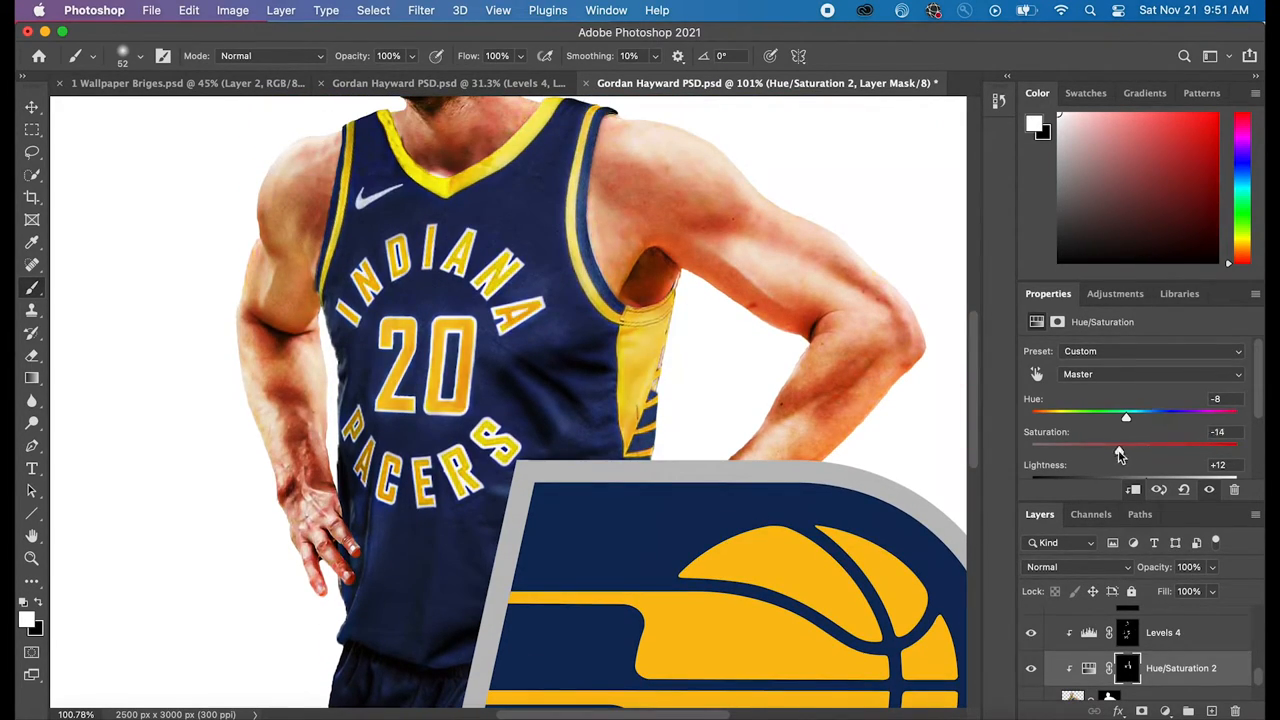
drag(1125, 415, 1080, 415)
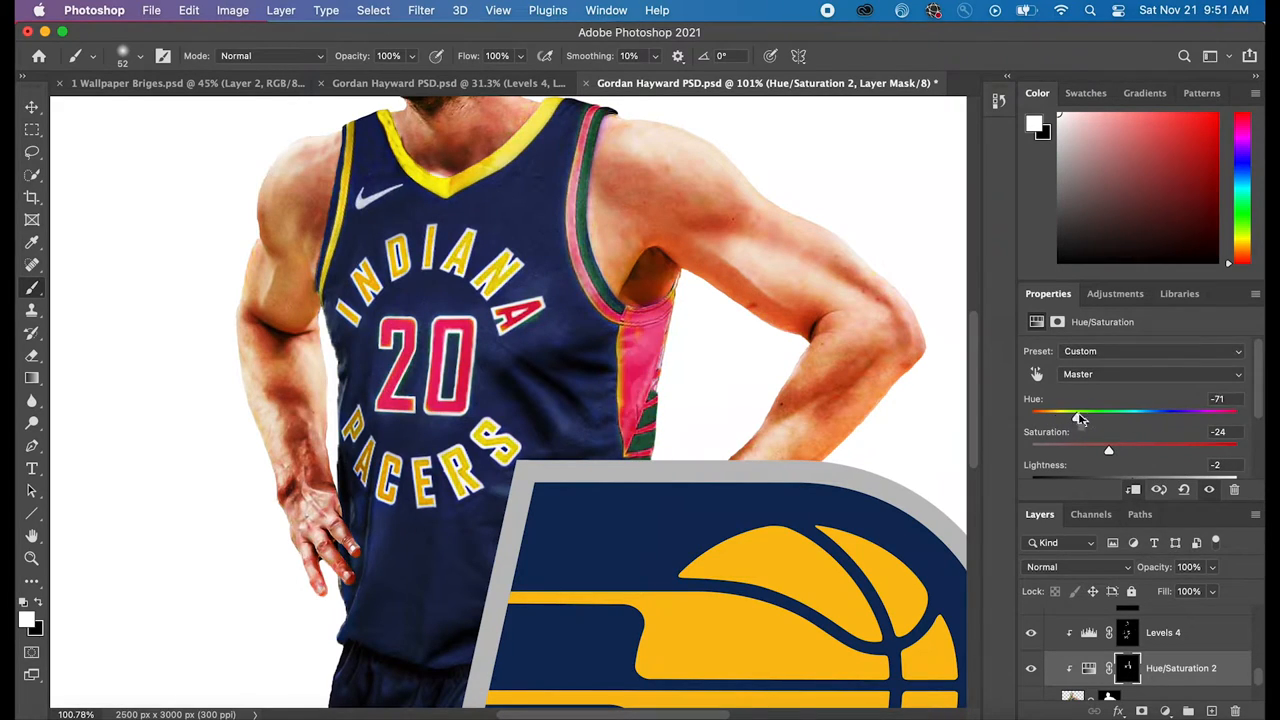
drag(1078, 418, 1122, 418)
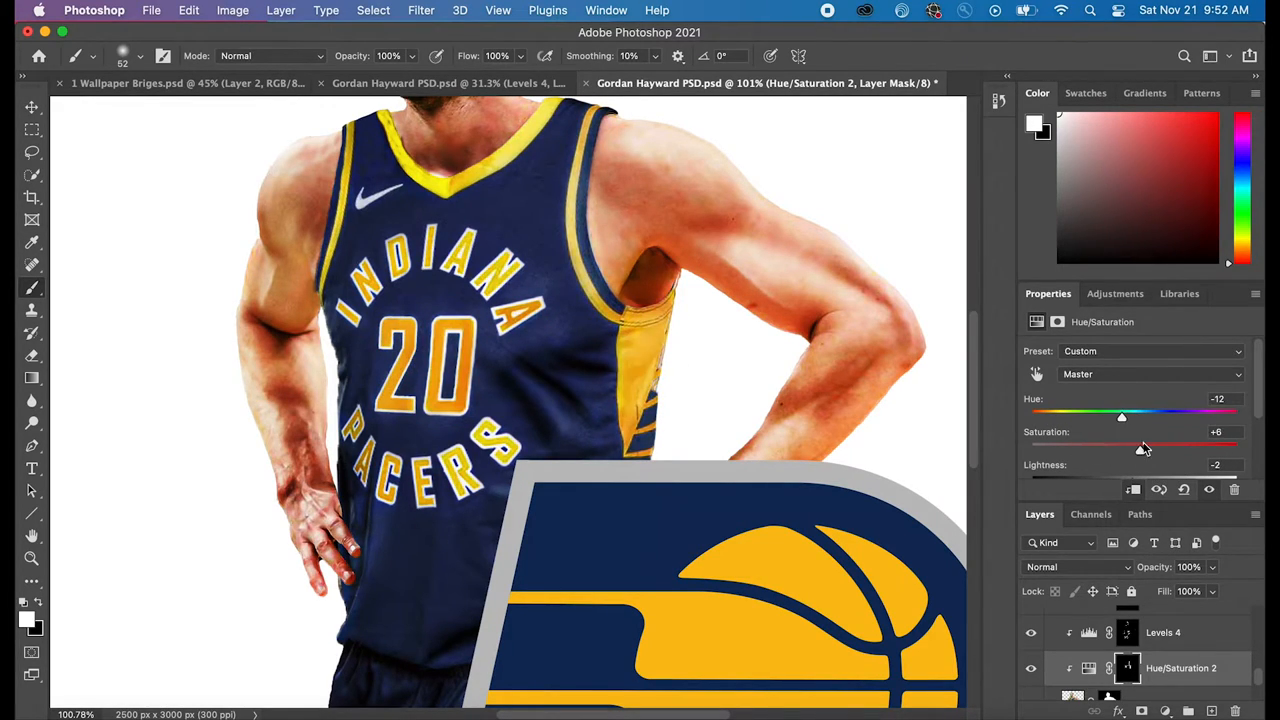